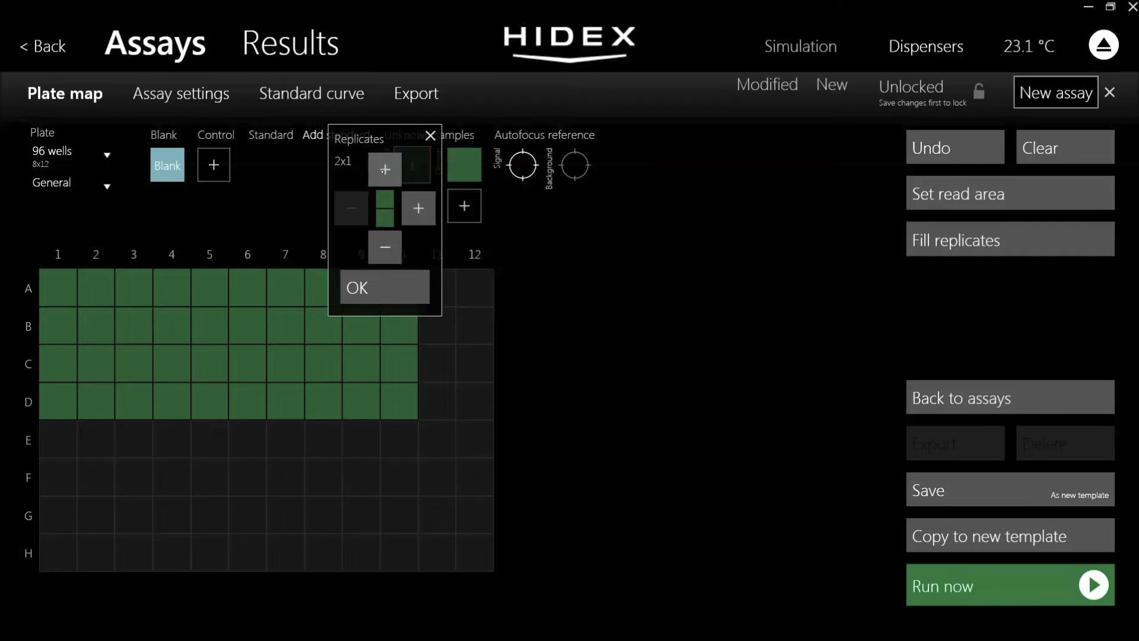
# Confirm the 2x1 vertical duplicate replicates, filling unknowns into wells A1–D10.
pyautogui.click(384, 287)
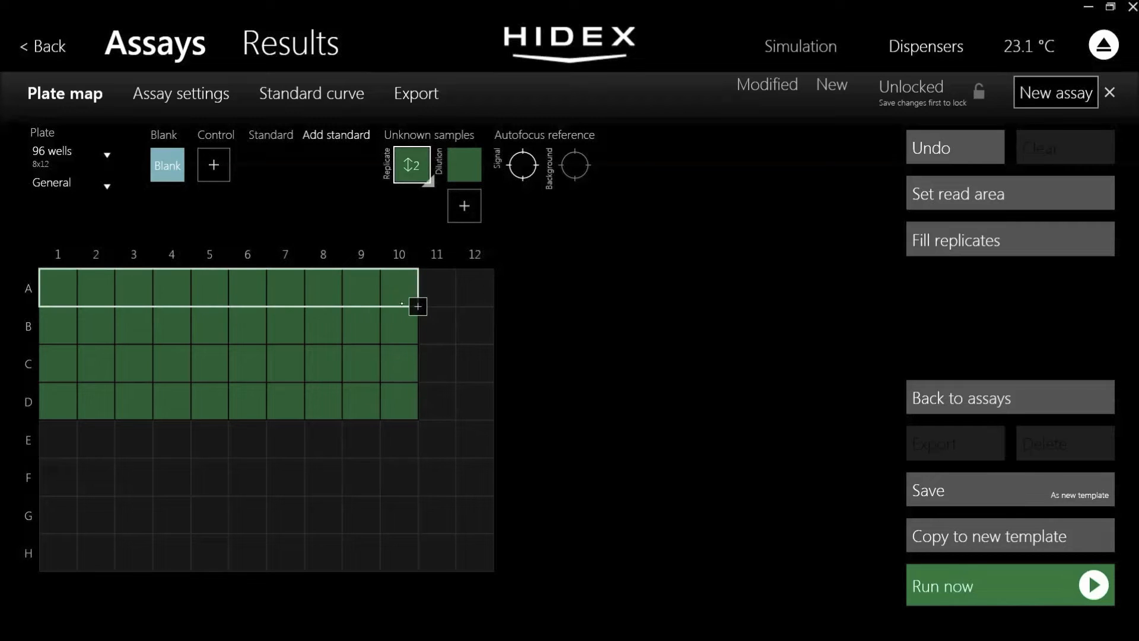